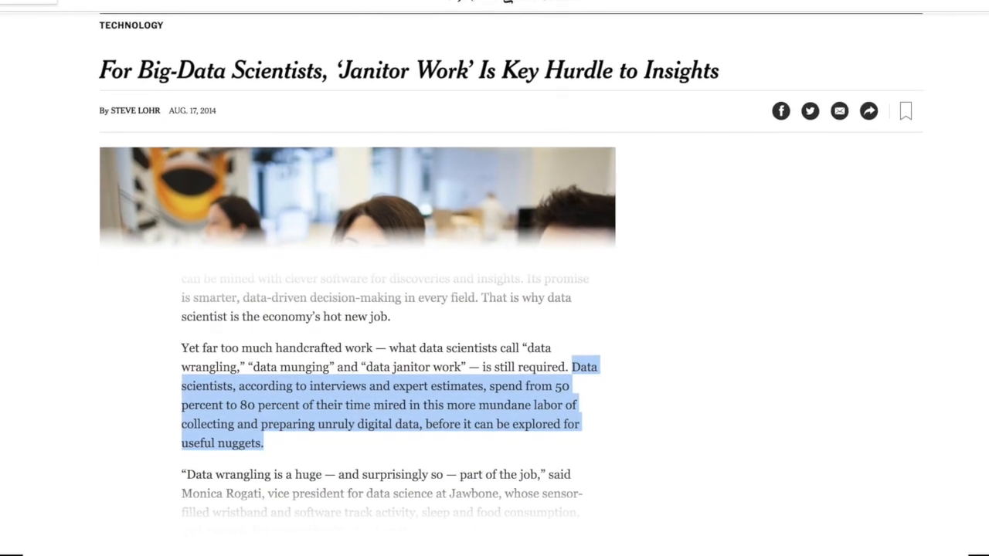
Load ggplot2 in the console with library(ggplot2).
scroll(up, 3)
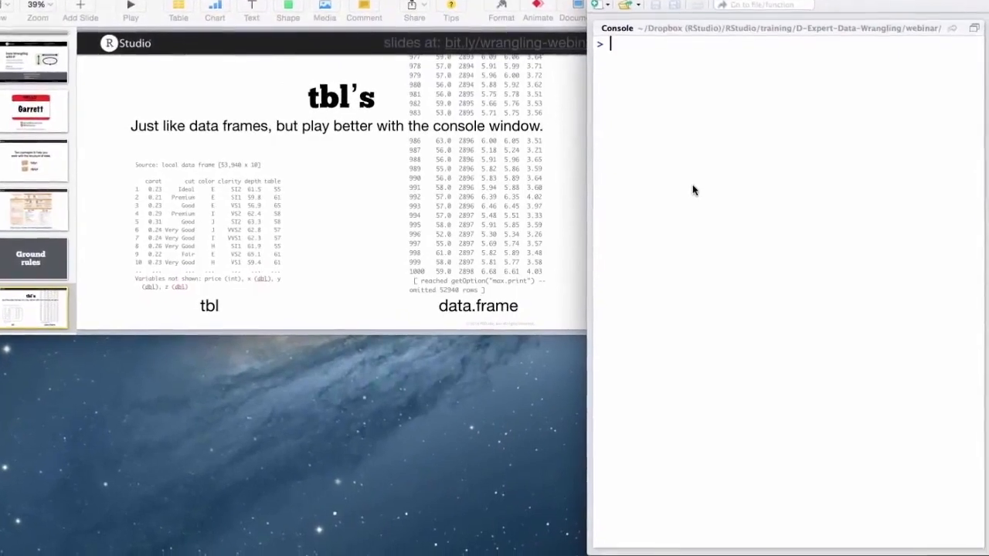
text(library)
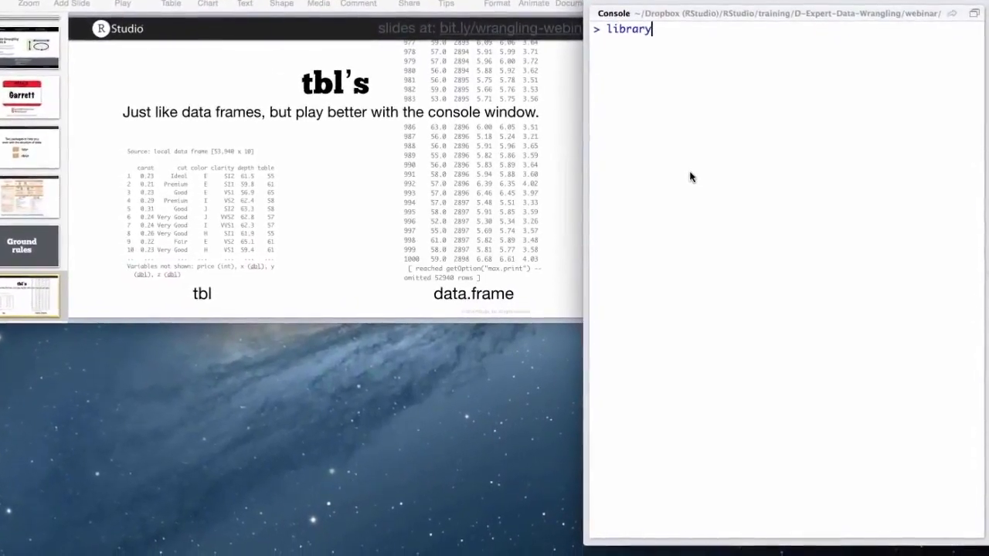
text((ggplot2)
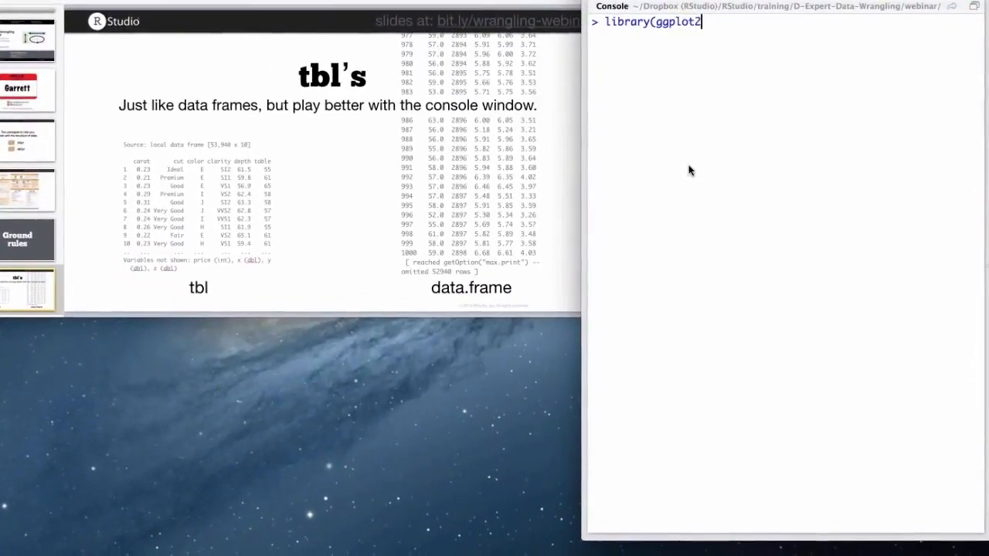
key(Return)
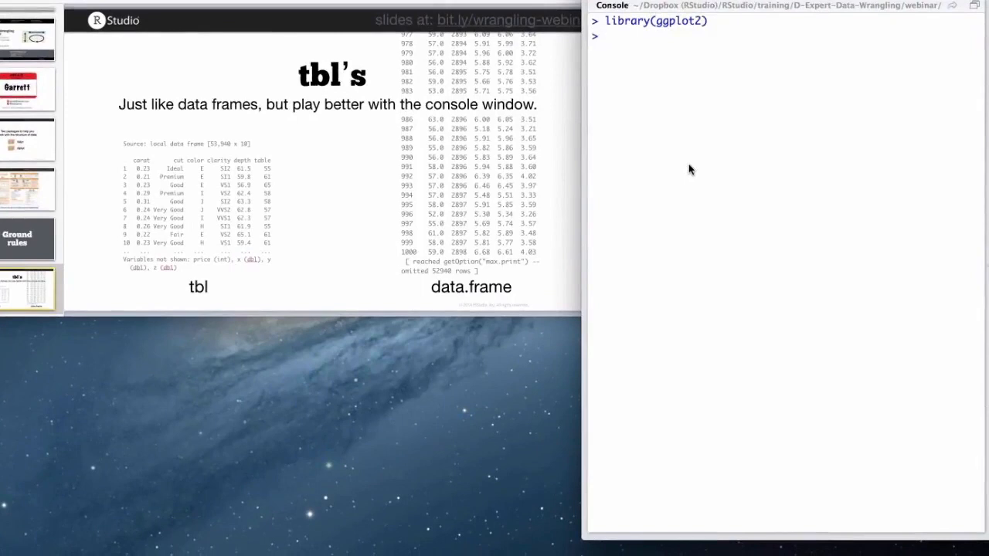
Print the full diamonds data frame and scroll through the truncated console output.
text(diamonds)
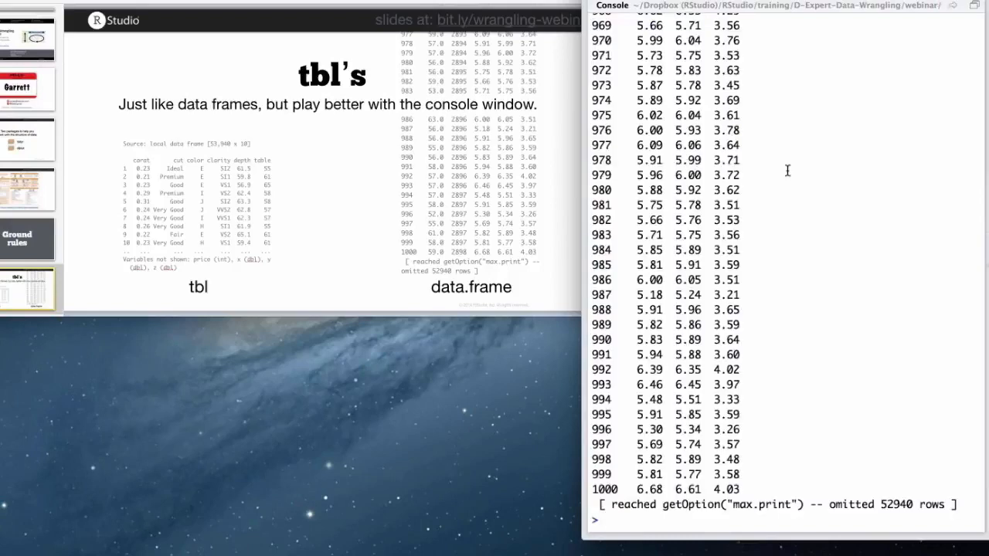
scroll(up, 3)
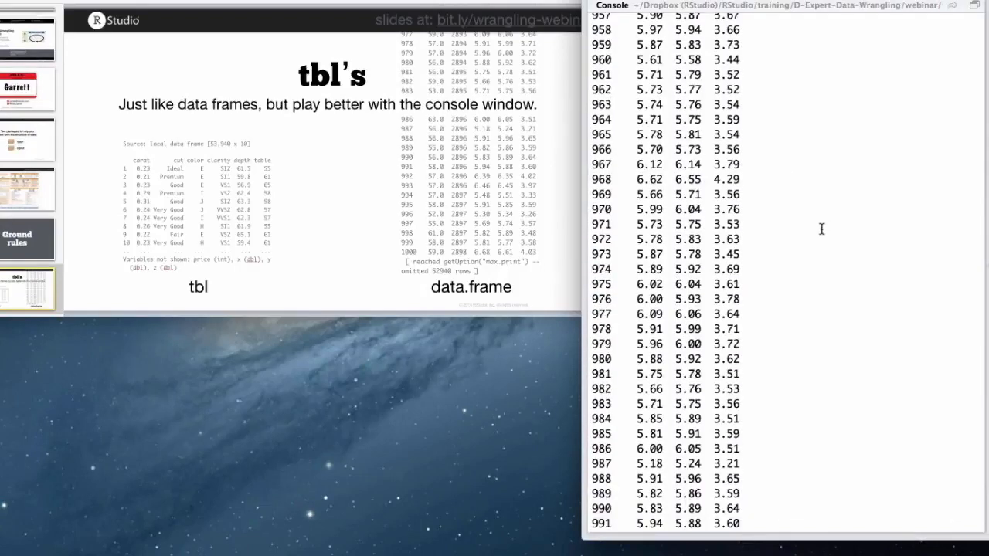
scroll(down, 3)
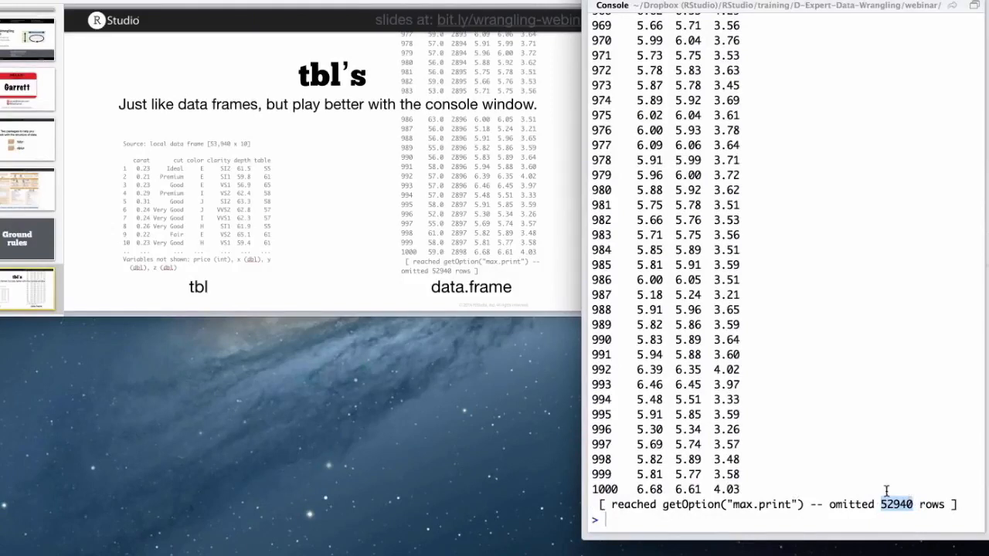
scroll(up, 3)
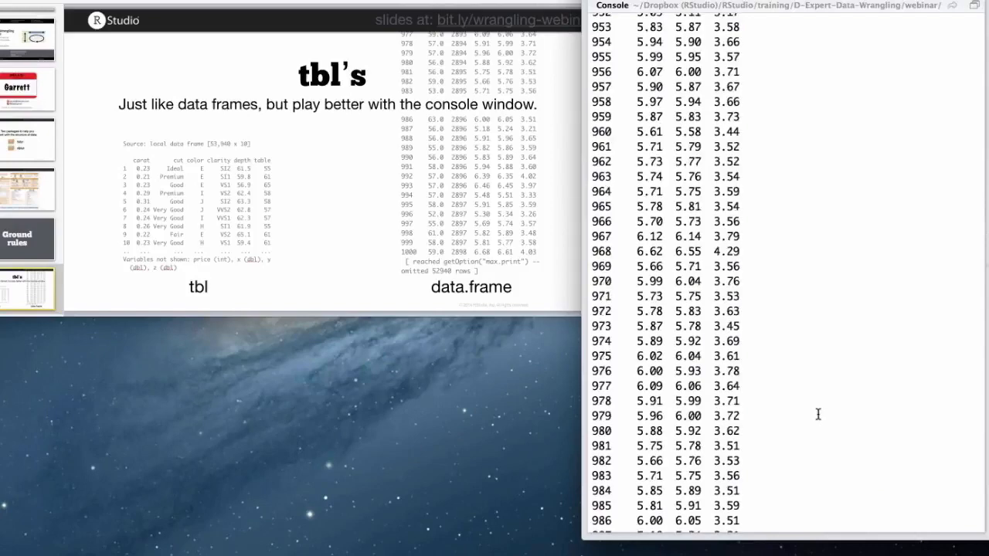
scroll(up, 3)
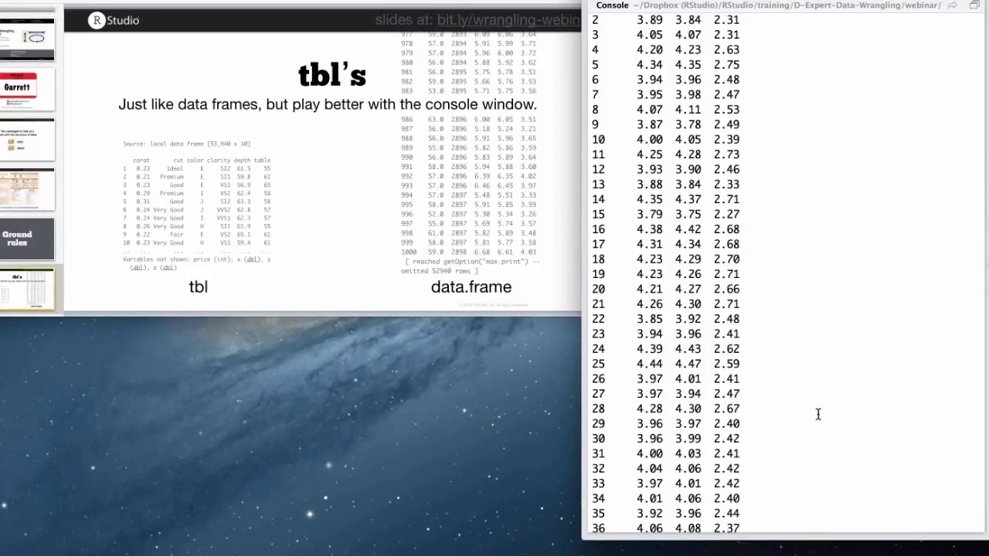
scroll(down, 3)
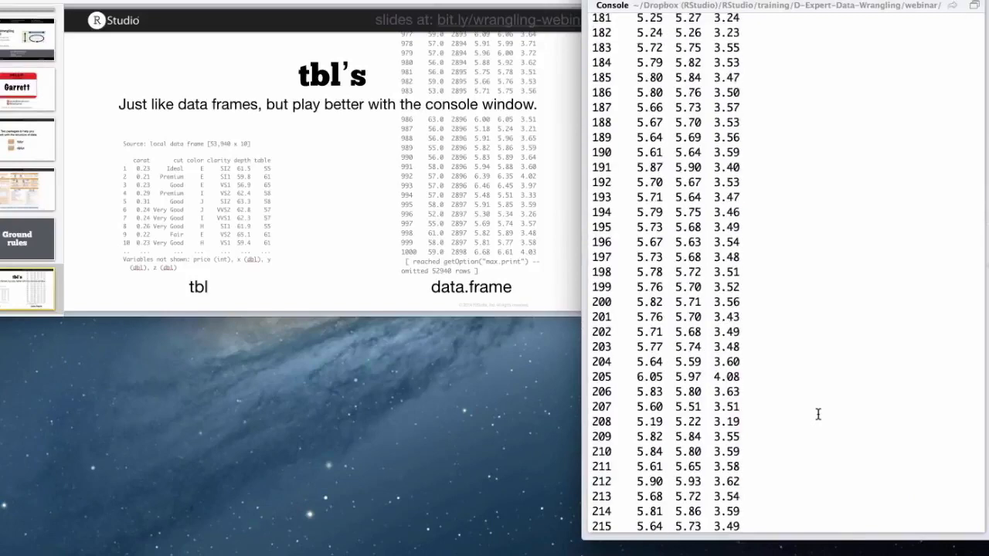
scroll(down, 3)
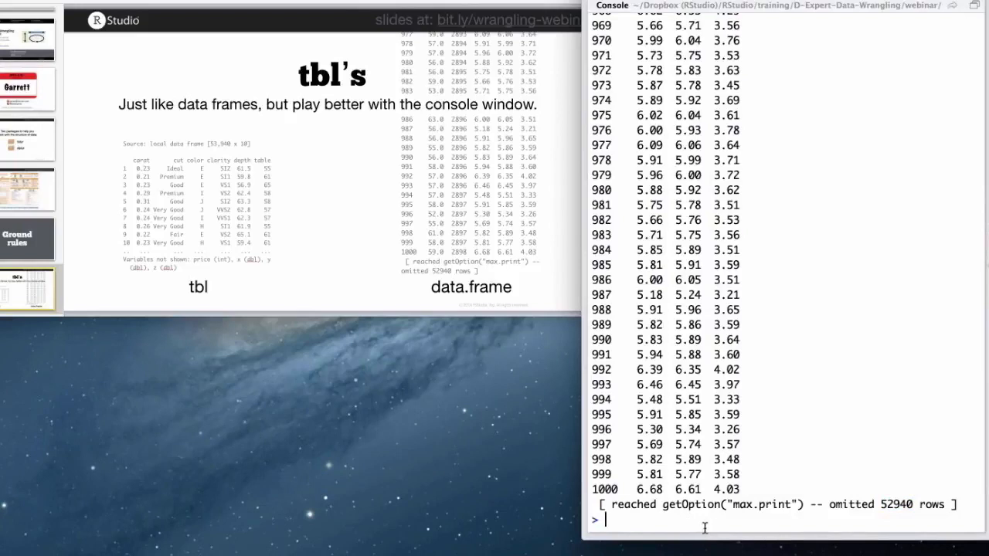
Try tbl_df(diamonds), then load dplyr so tbl_df prints a compact 10-row preview.
text(tbl_df()
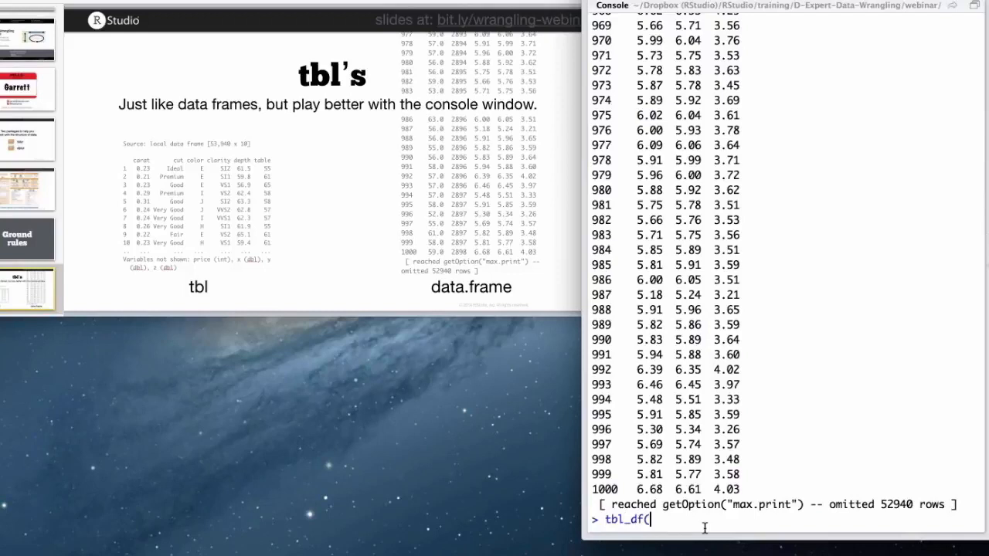
text(diamonds))
text(library()
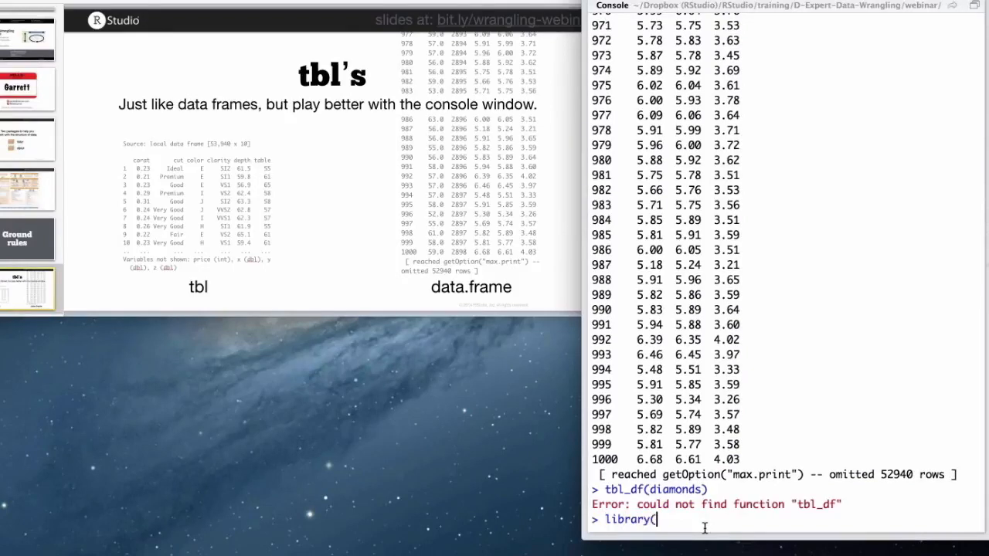
text(dplyr))
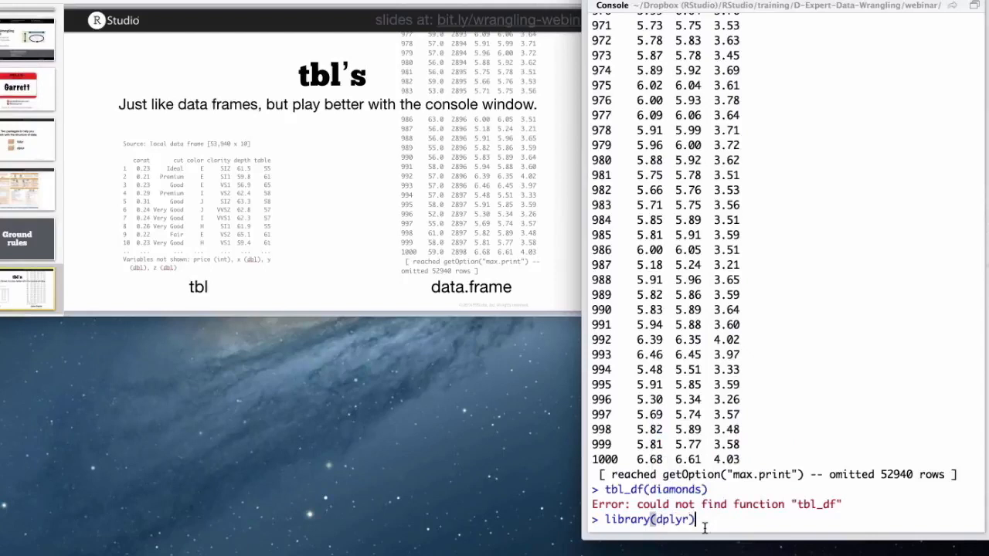
key(Return)
text(tbl_df(diamonds))
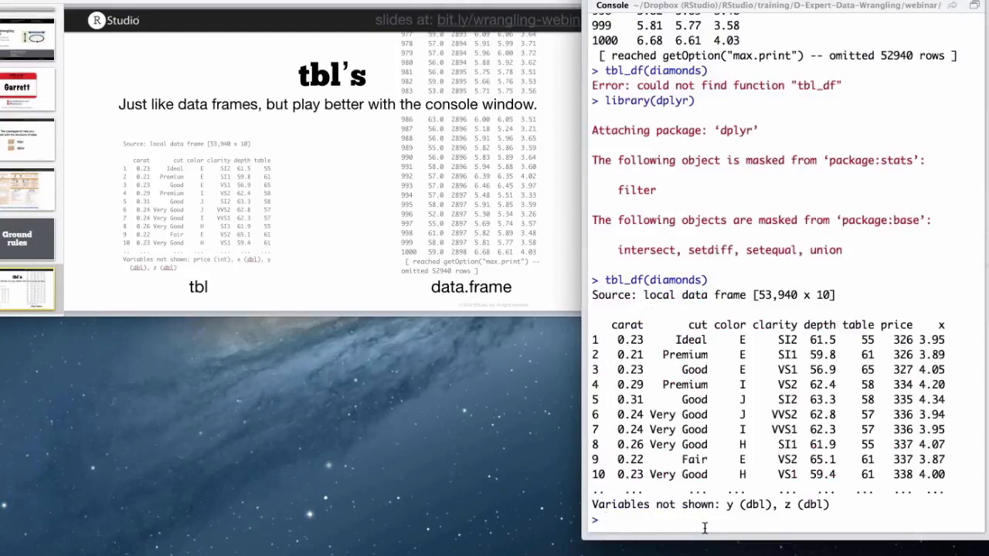
mouse_move(794, 350)
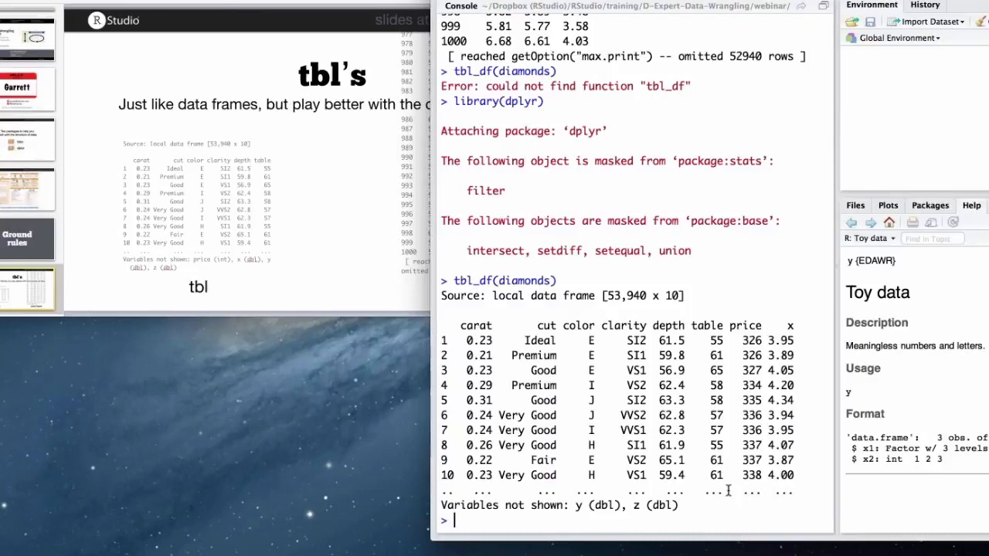
mouse_move(841, 273)
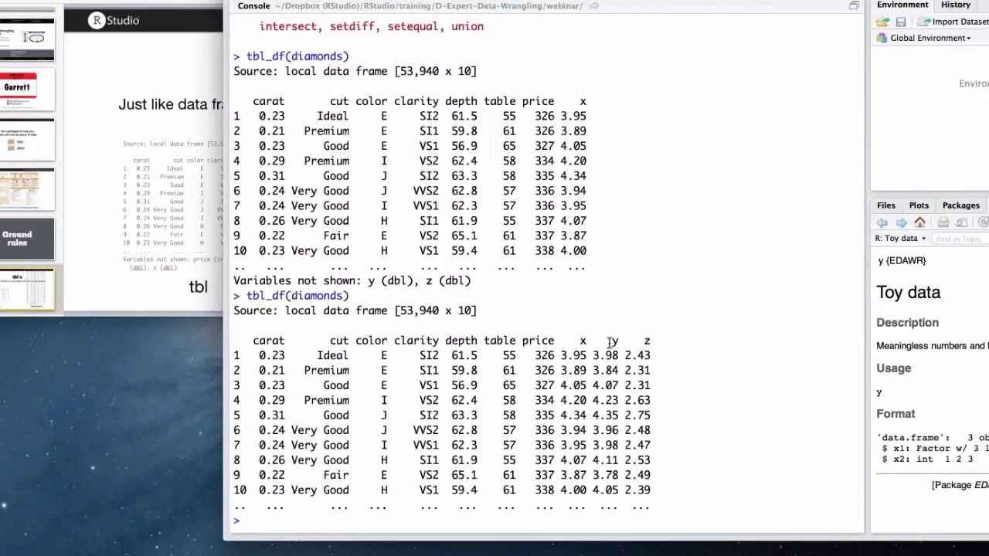
mouse_move(831, 255)
text(tbl_df(diamonds))
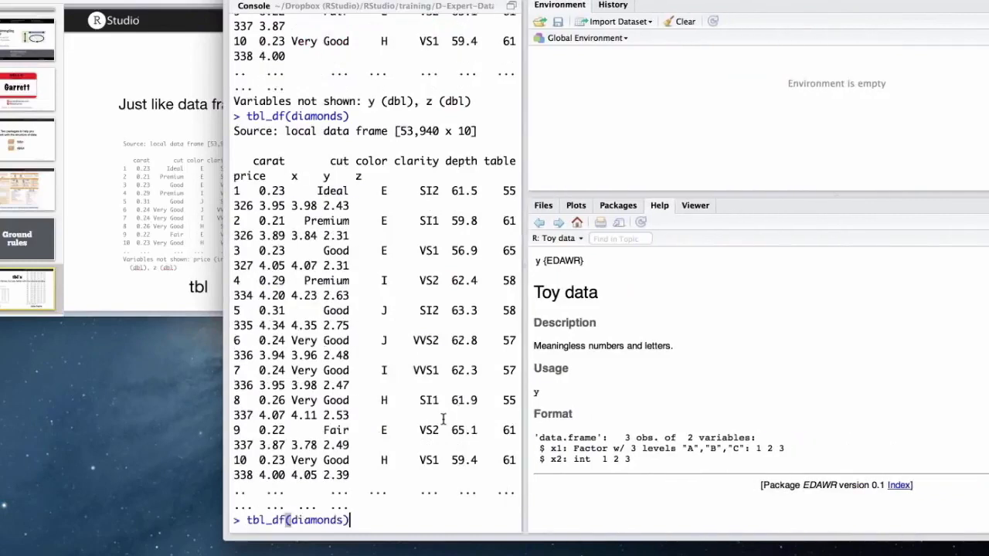
Re-run tbl_df(diamonds) so the preview adapts to the narrower console width.
text(View)
key(Return)
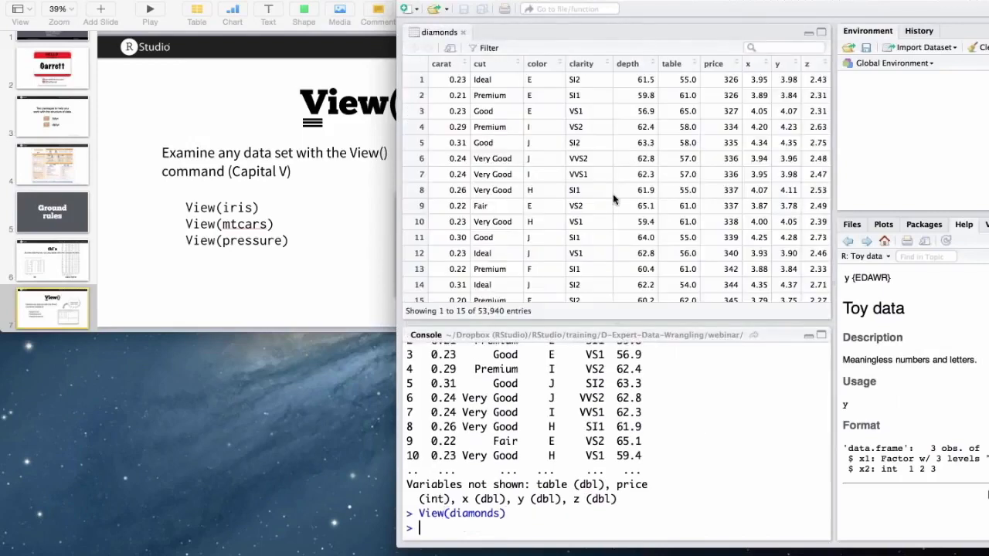
Scroll the new untitled script area before typing diamonds on line 1.
scroll(down, 3)
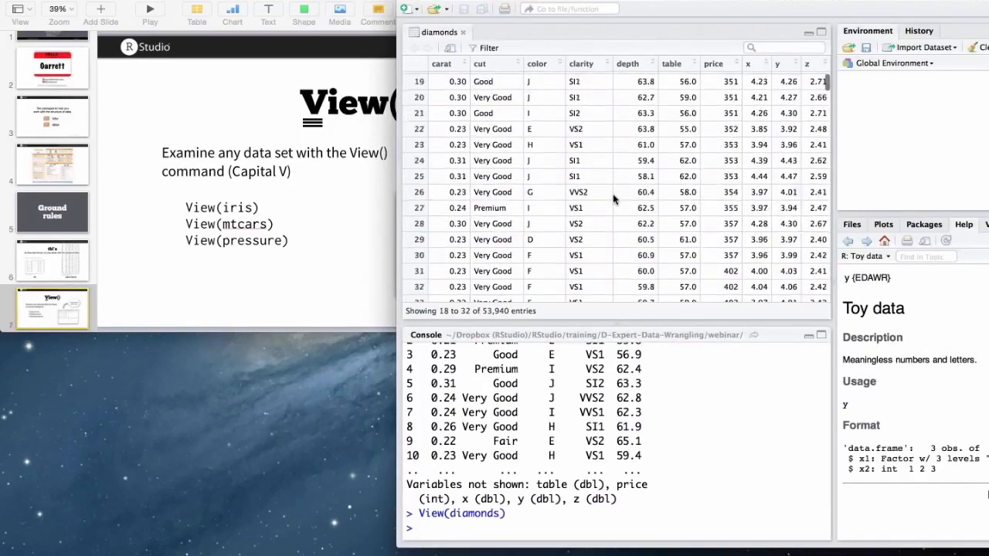
scroll(down, 3)
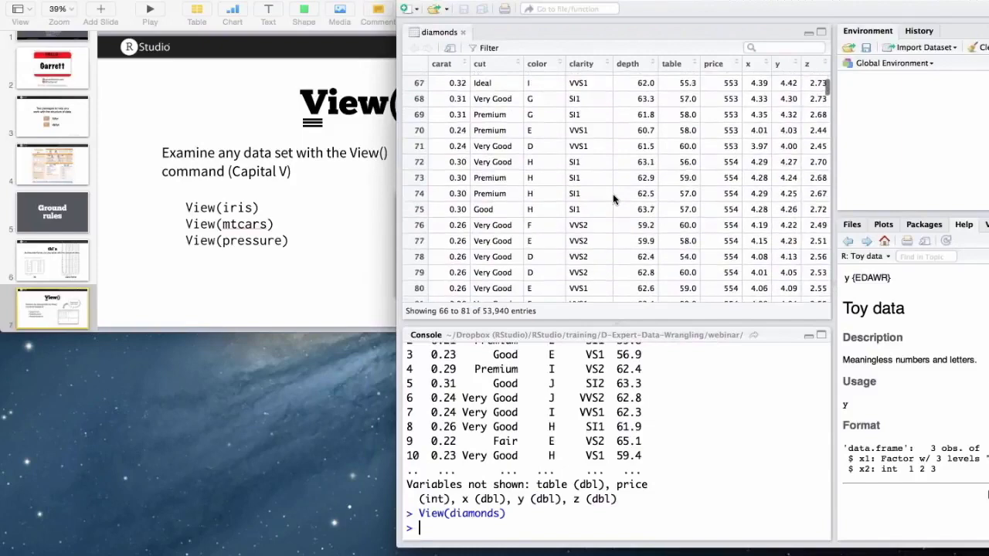
scroll(up, 3)
text(diamo)
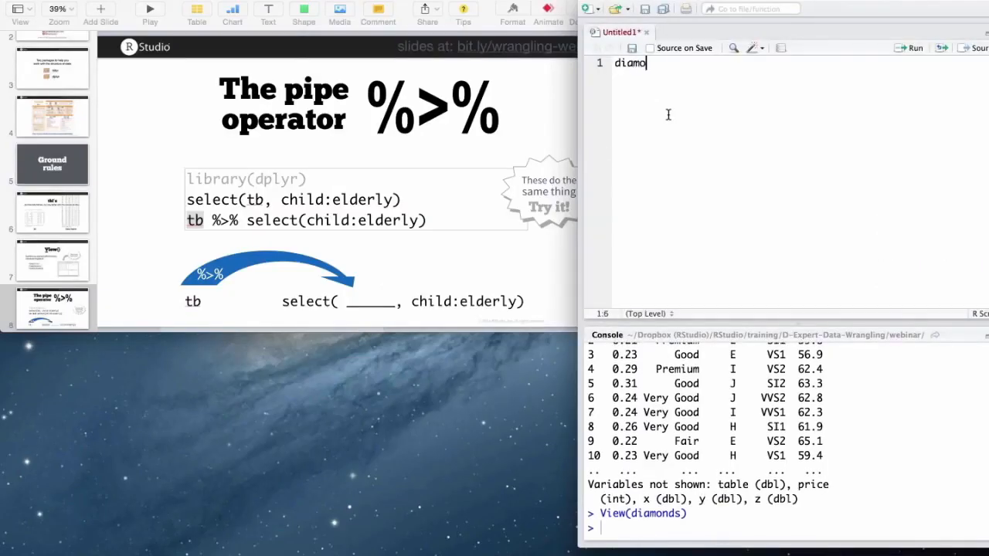
Write diamonds$x %>% mean() in the script and run it, getting 5.731157.
text(nds)
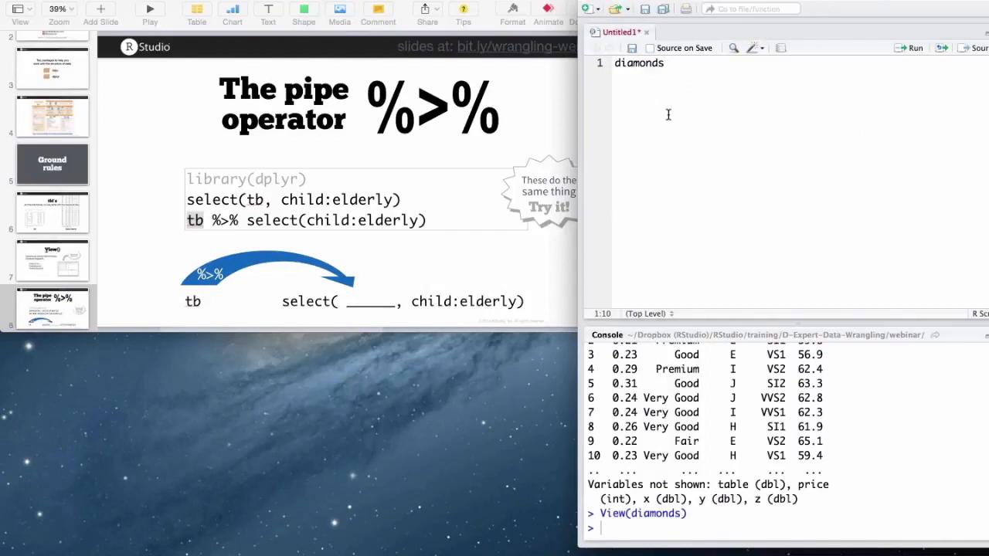
text(%>%)
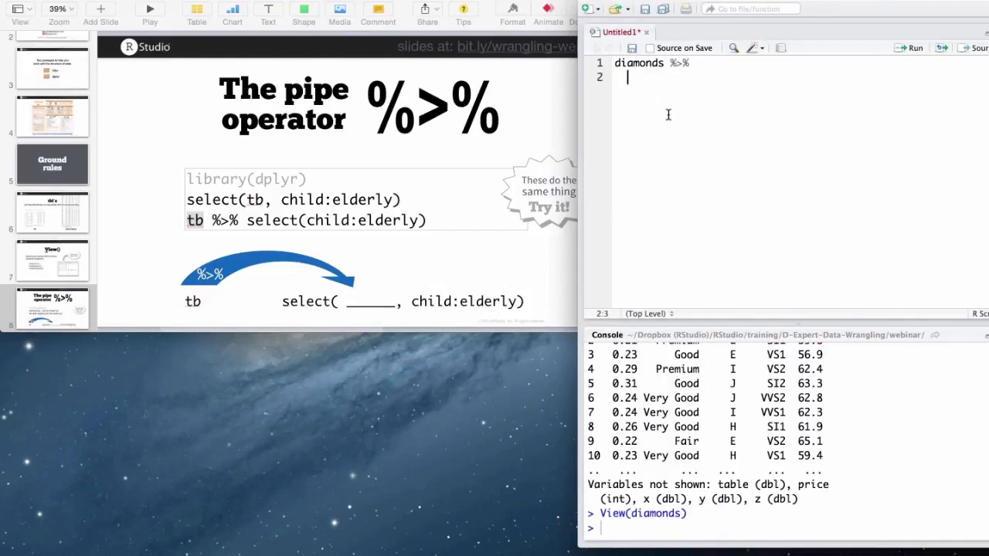
click(656, 62)
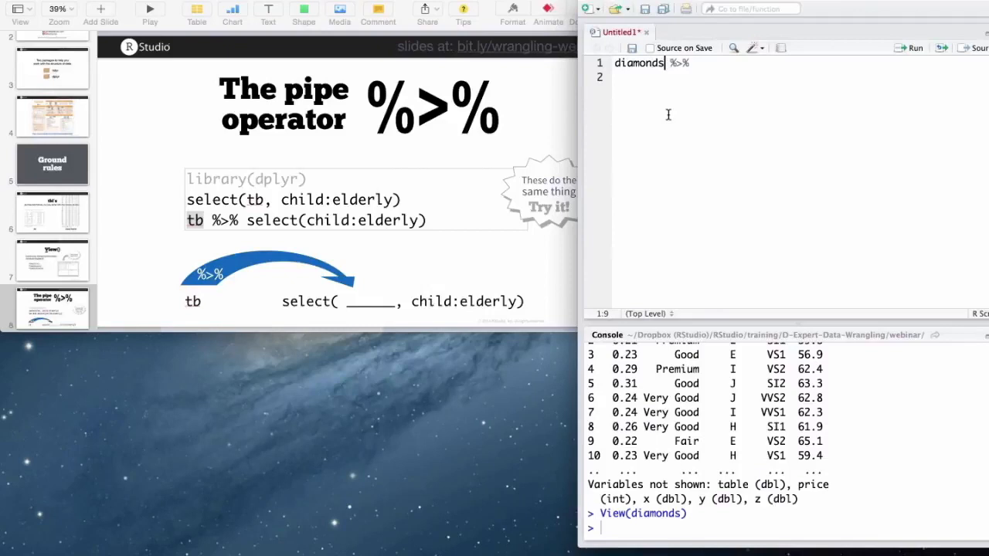
text($x)
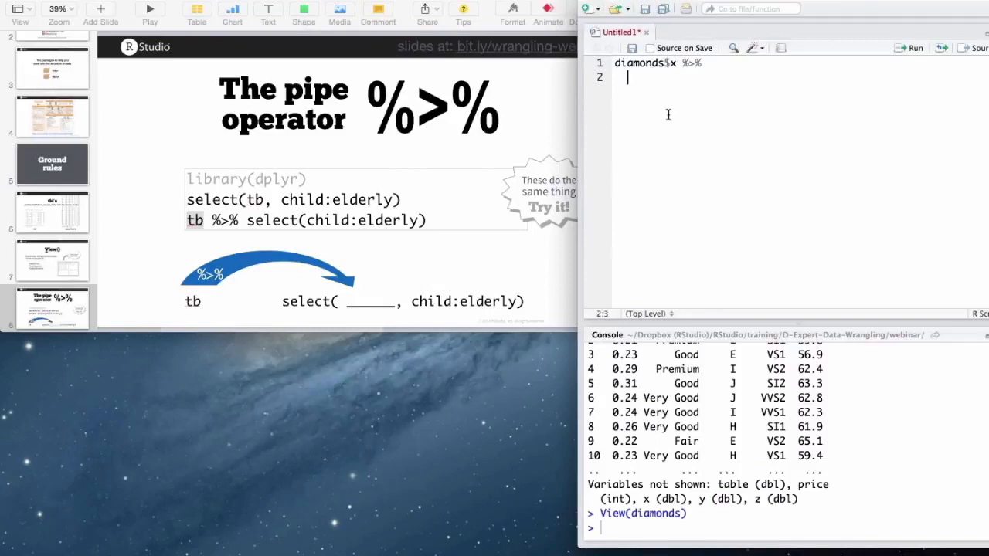
text(mean())
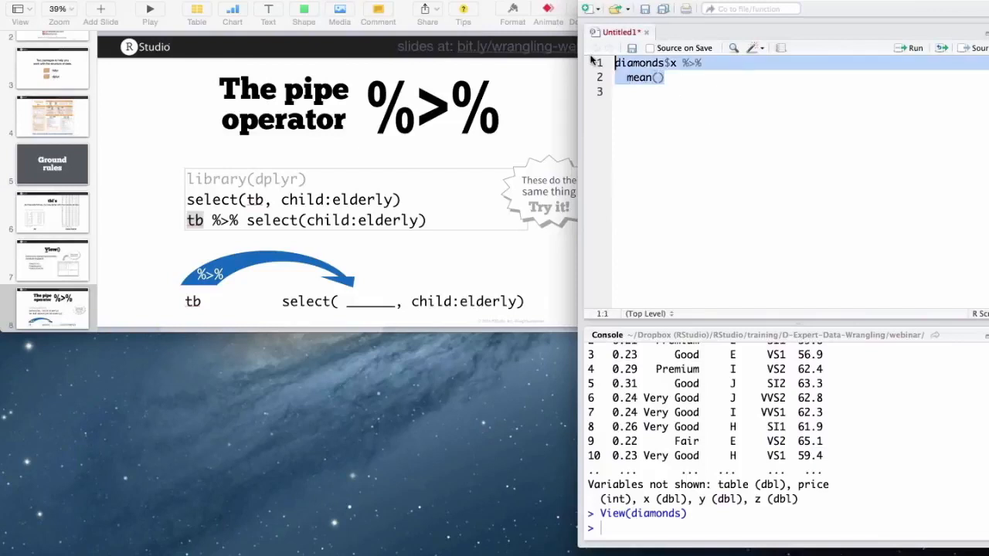
click(915, 47)
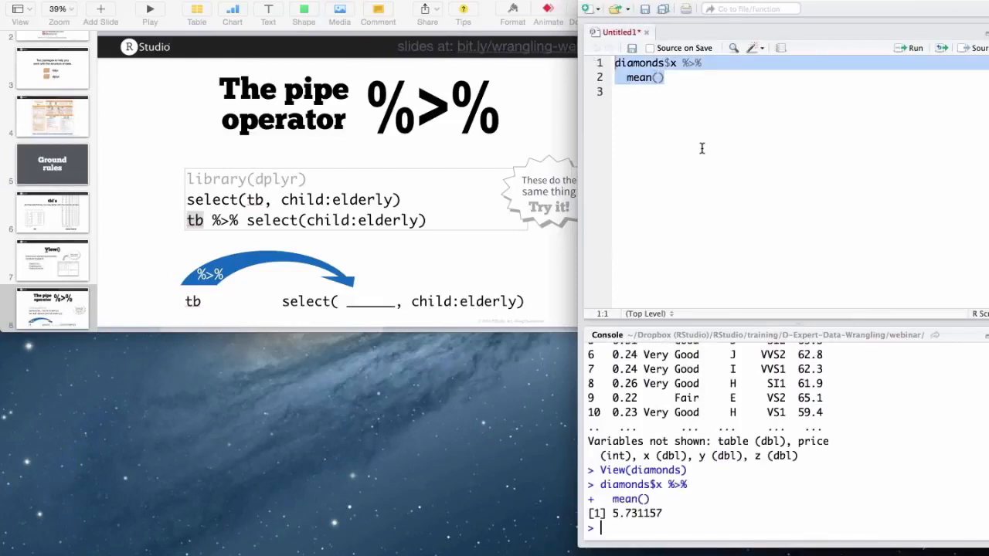
Run mean(diamonds$x) in the console to confirm the same 5.731157 result.
text(mean)
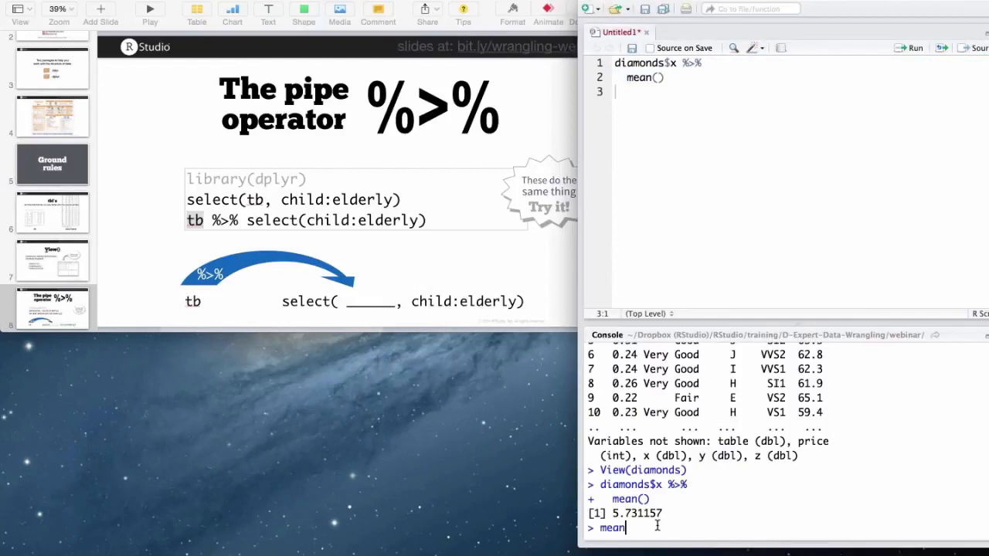
text((diamonds)
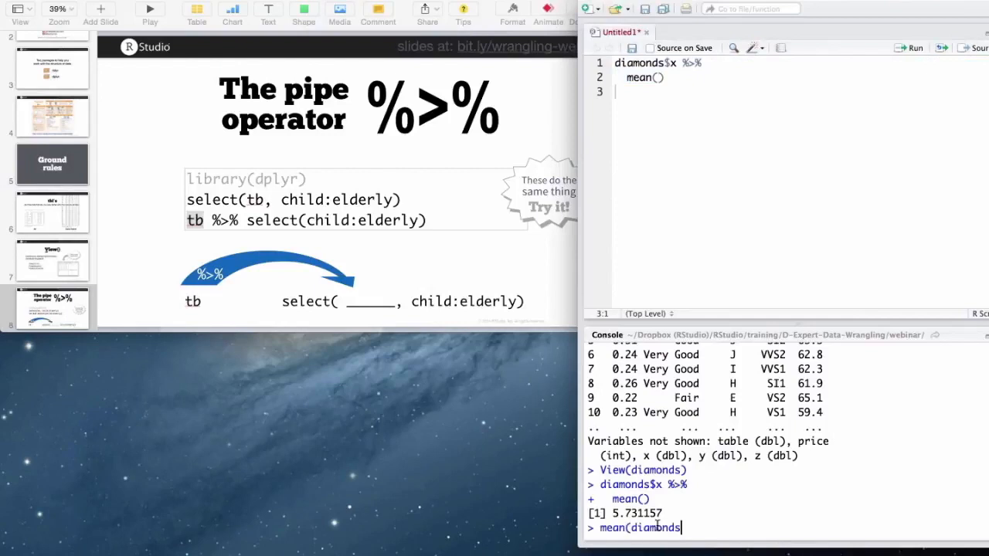
key(Return)
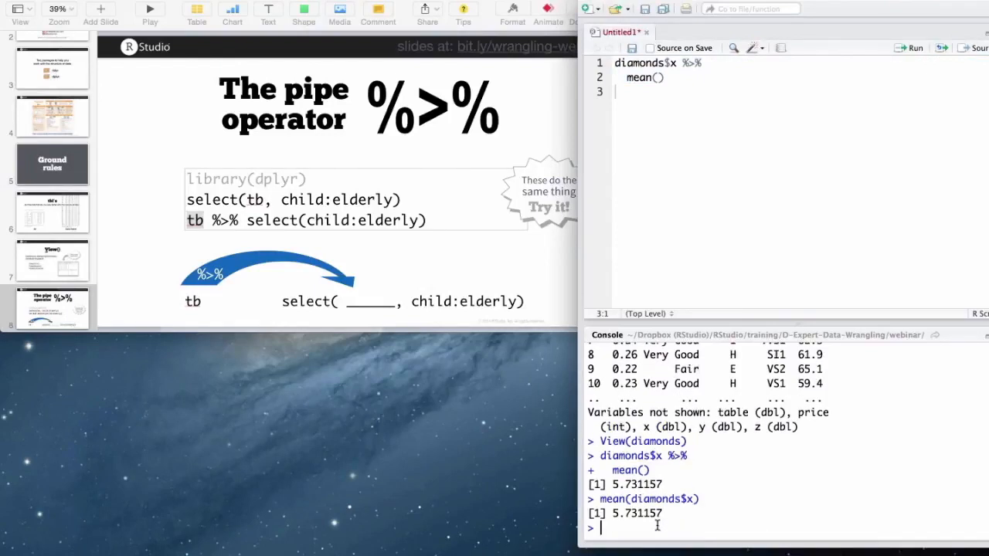
mouse_move(673, 124)
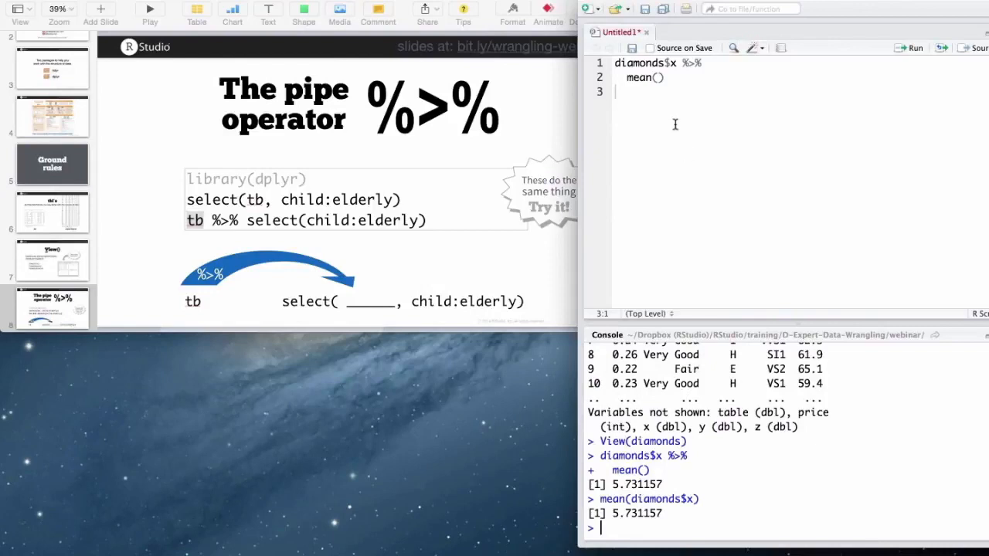
click(705, 61)
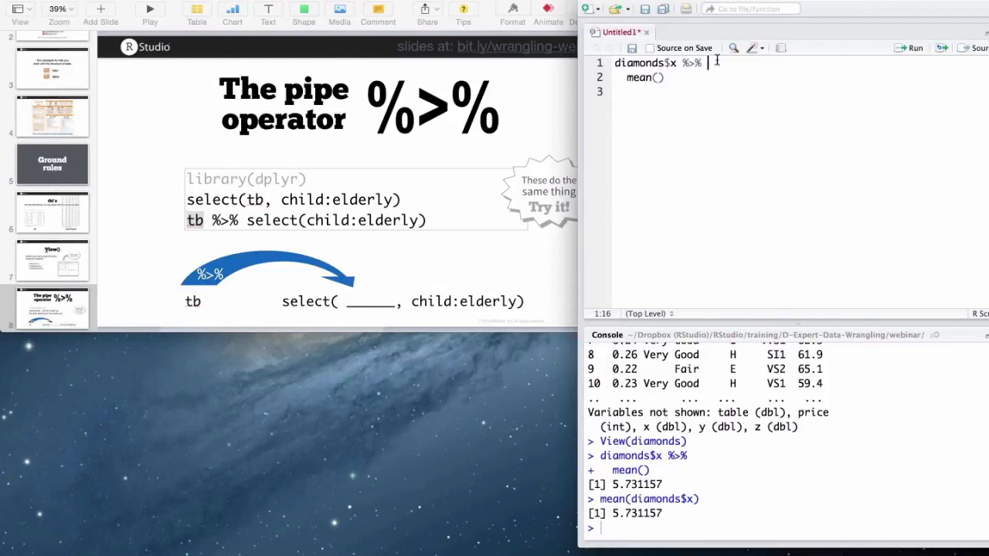
Insert round(2) %>% before mean() and run the three-line pipeline, returning 5.731157.
text(round(2)
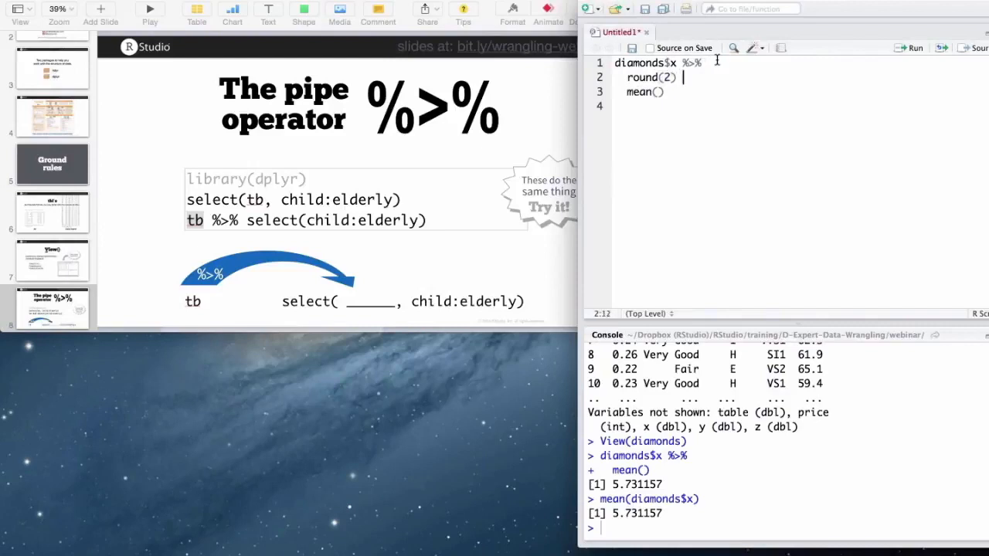
text(%>%)
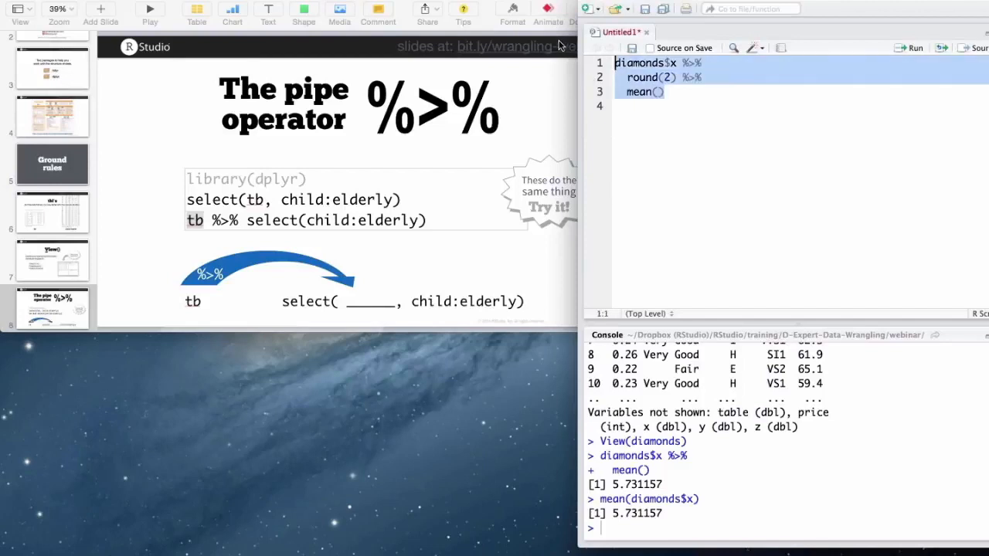
click(915, 46)
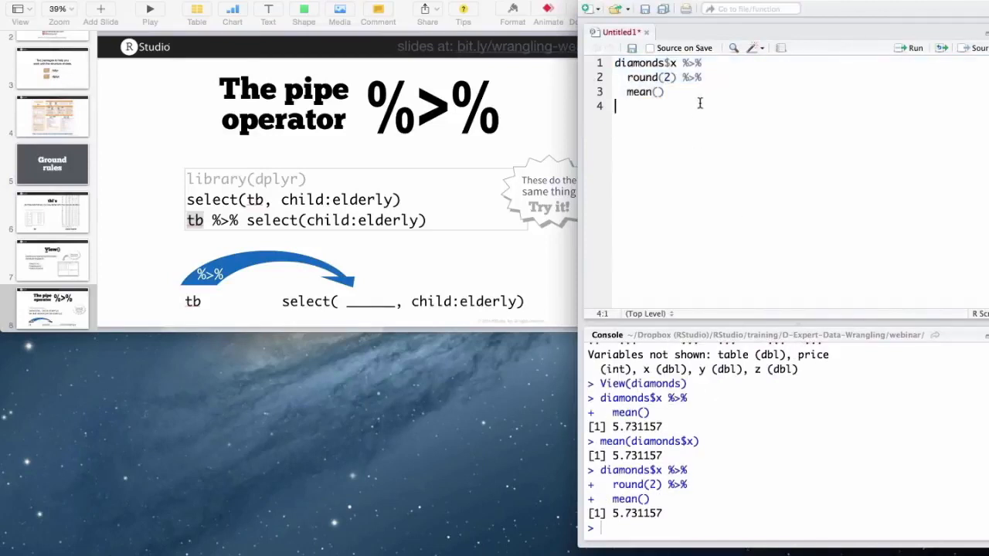
key(Return)
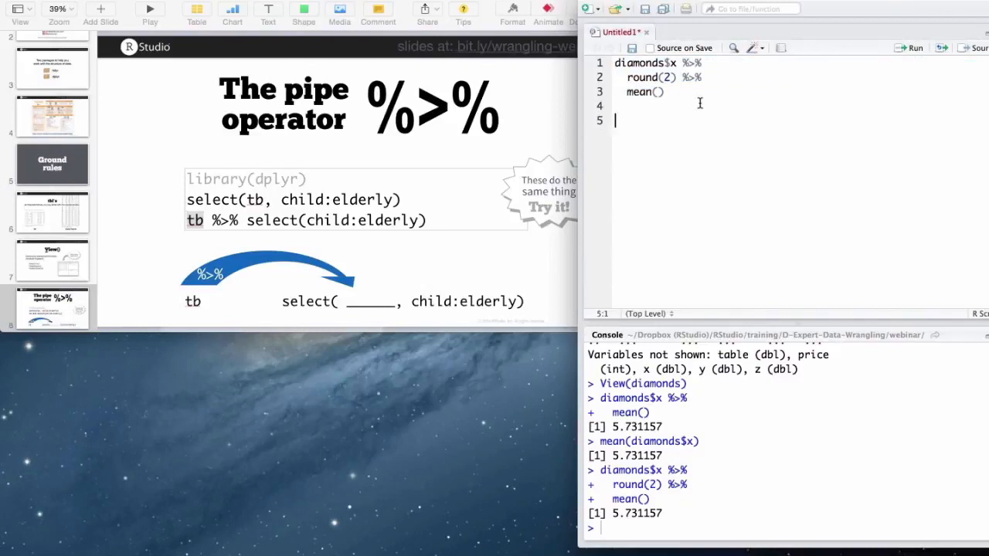
Write the nested version: d2 <- round(diamonds$x, 2) followed by mean(d2).
text(d2 <-)
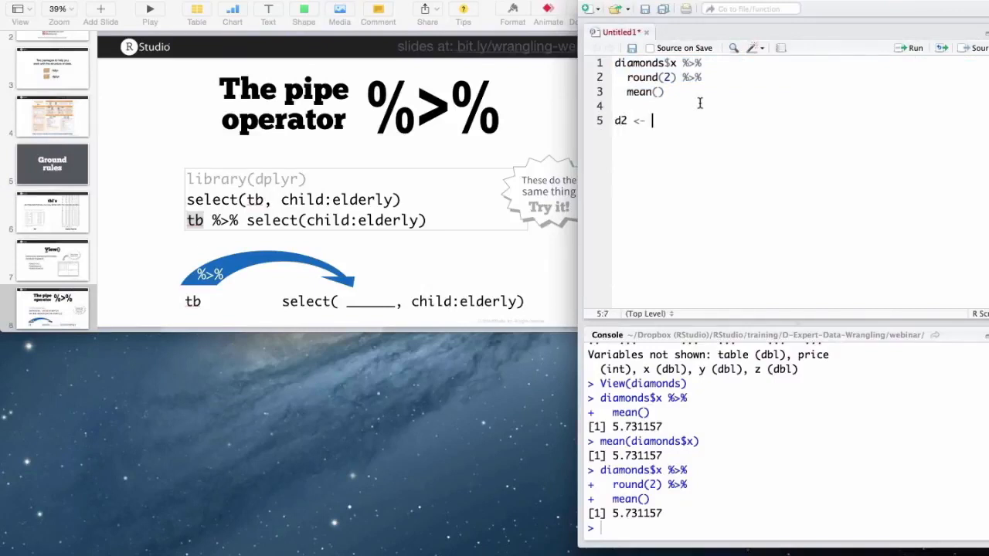
text(round(di)
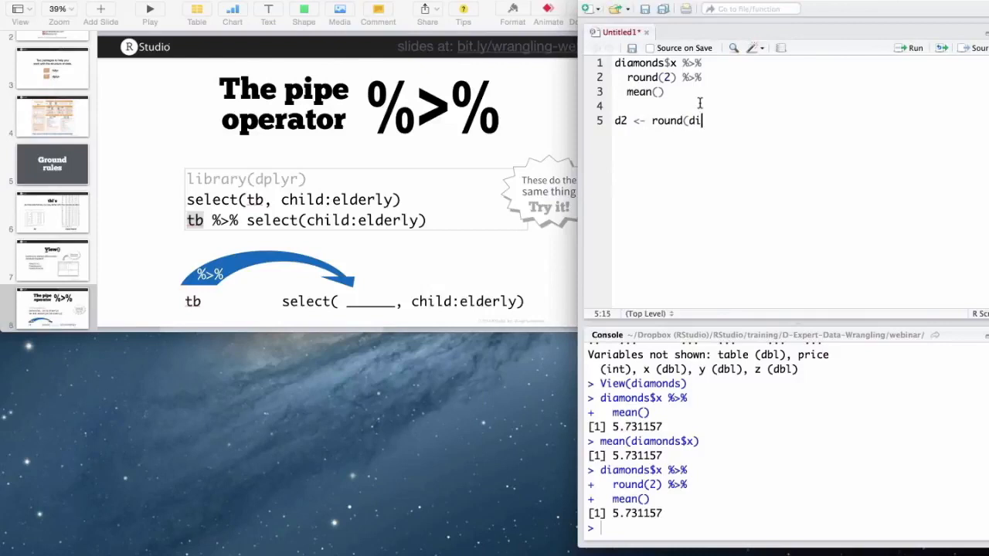
text(amonds$x, 2)
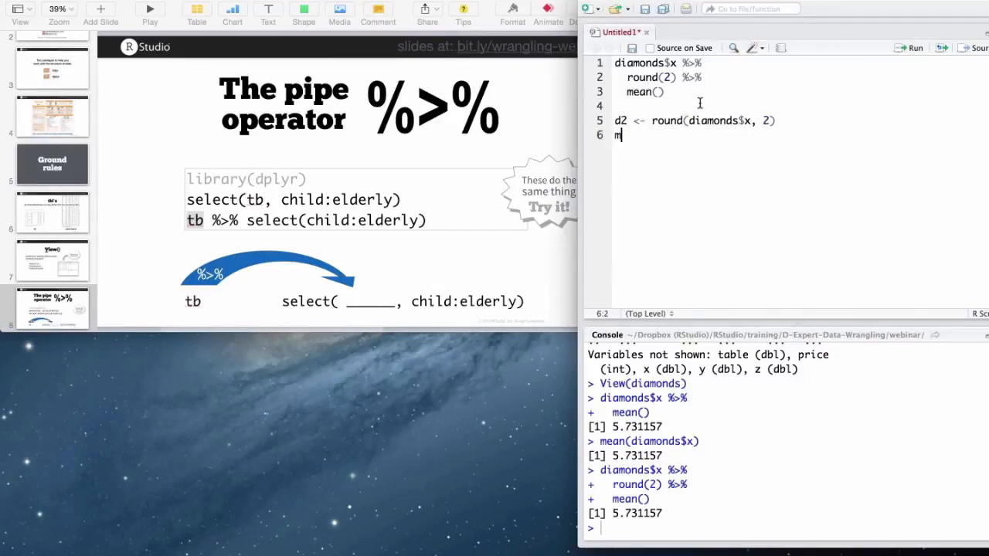
text(ean(d2))
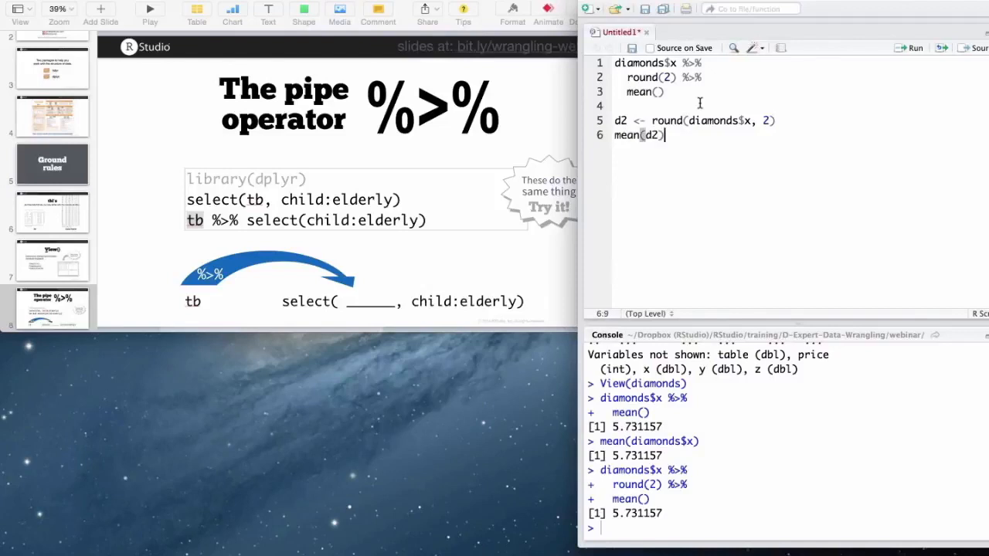